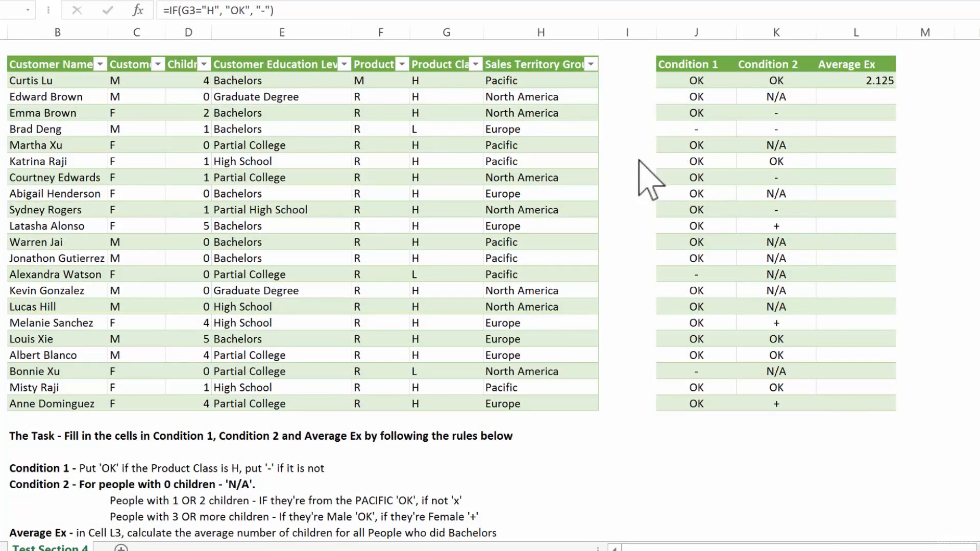
Step: Review Condition 1 results against Product Class values for Curtis Lu, Alexandra Watson and Bonnie Xu, then select K3
left_click(695, 80)
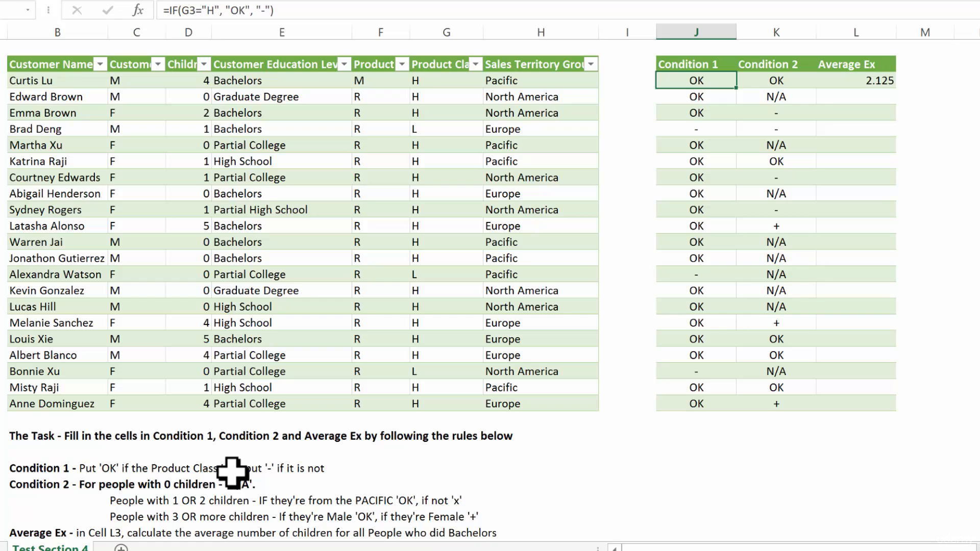
mouse_move(168, 47)
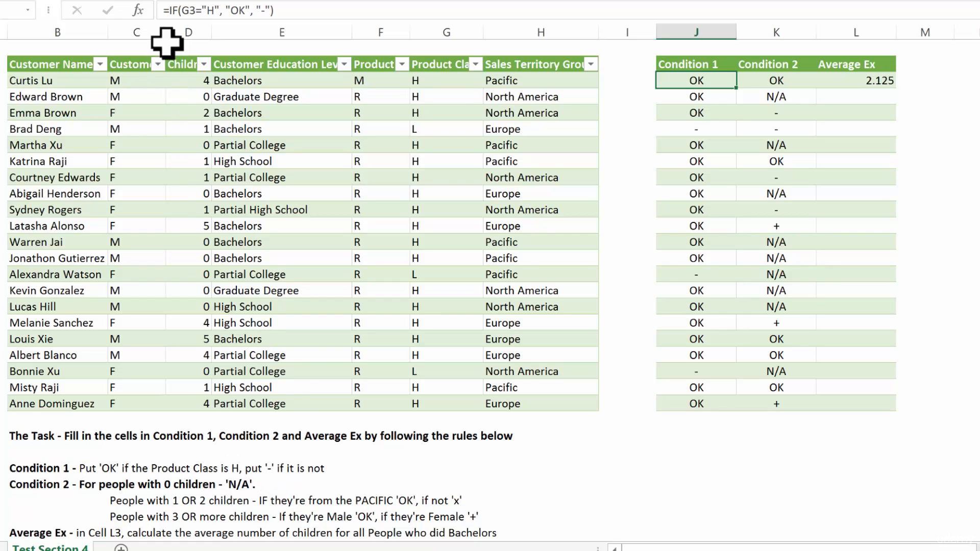
mouse_move(461, 88)
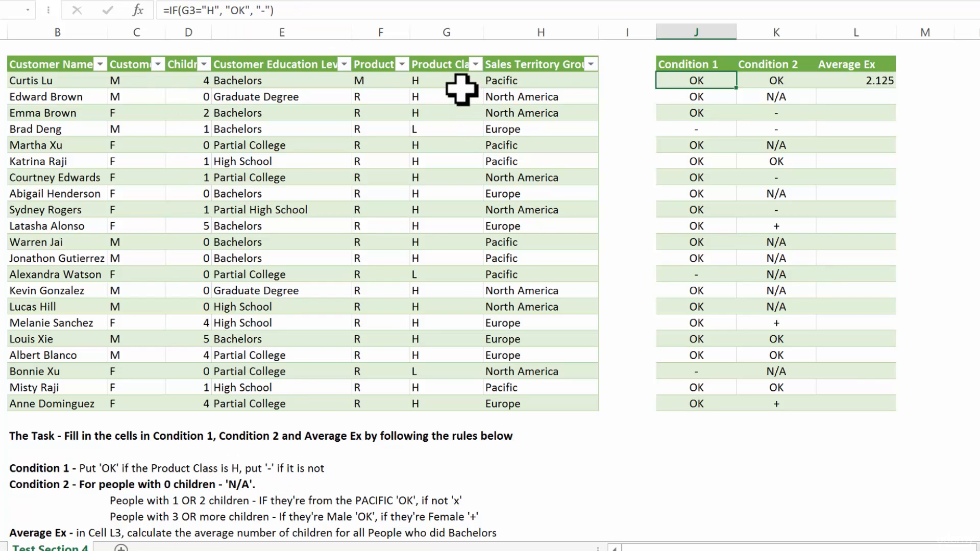
left_click(446, 80)
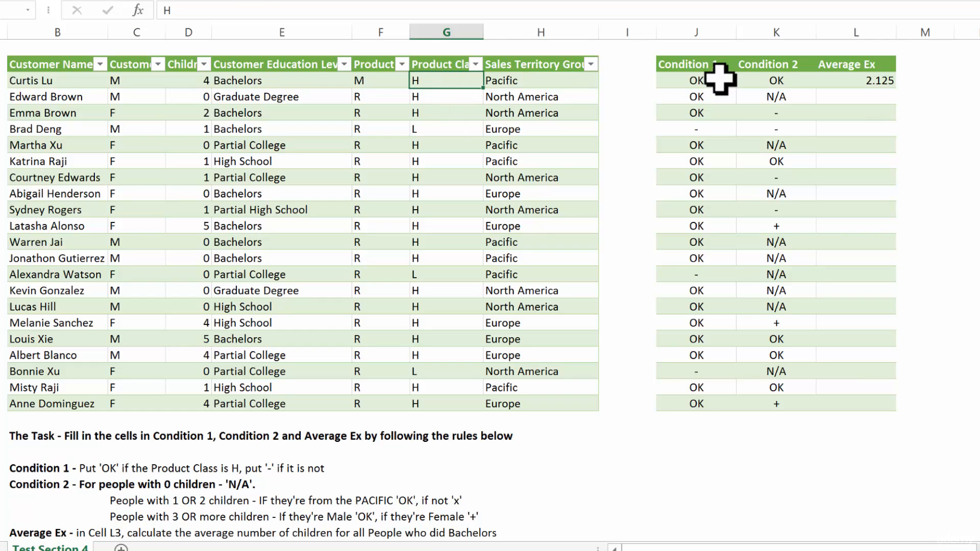
left_click(696, 80)
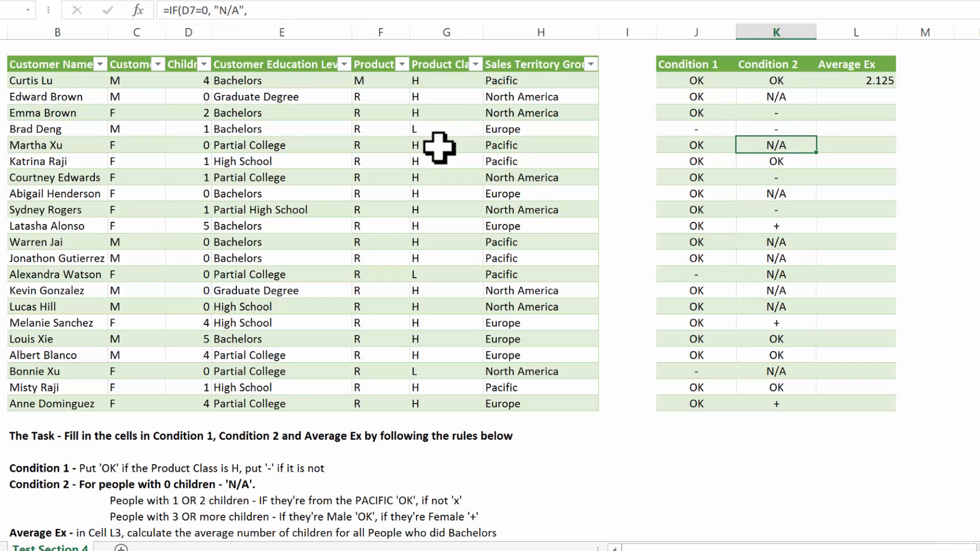
left_click(446, 128)
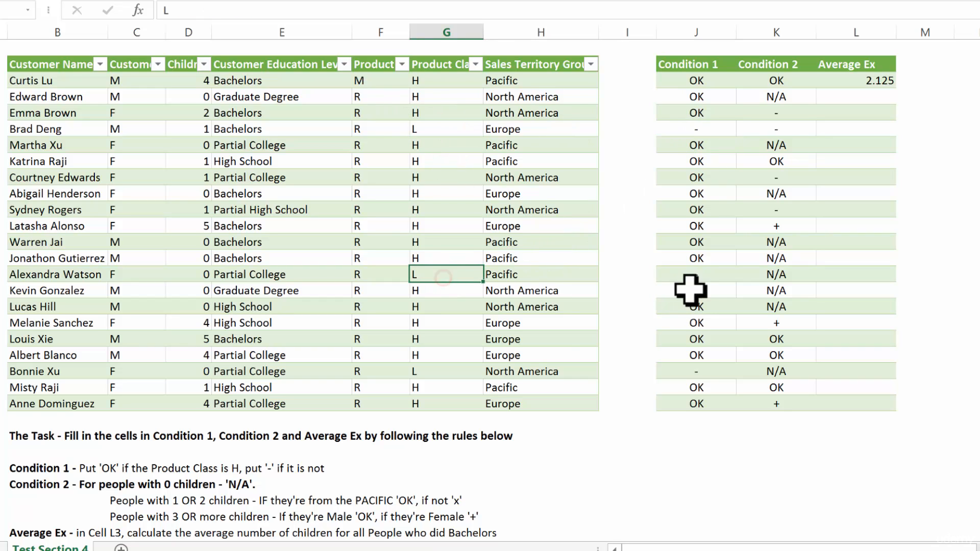
left_click(446, 371)
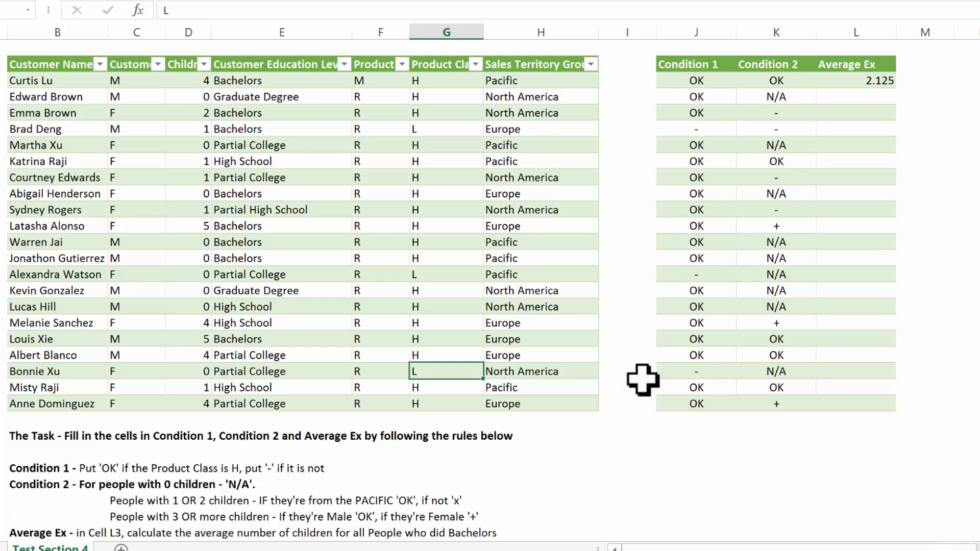
left_click(776, 79)
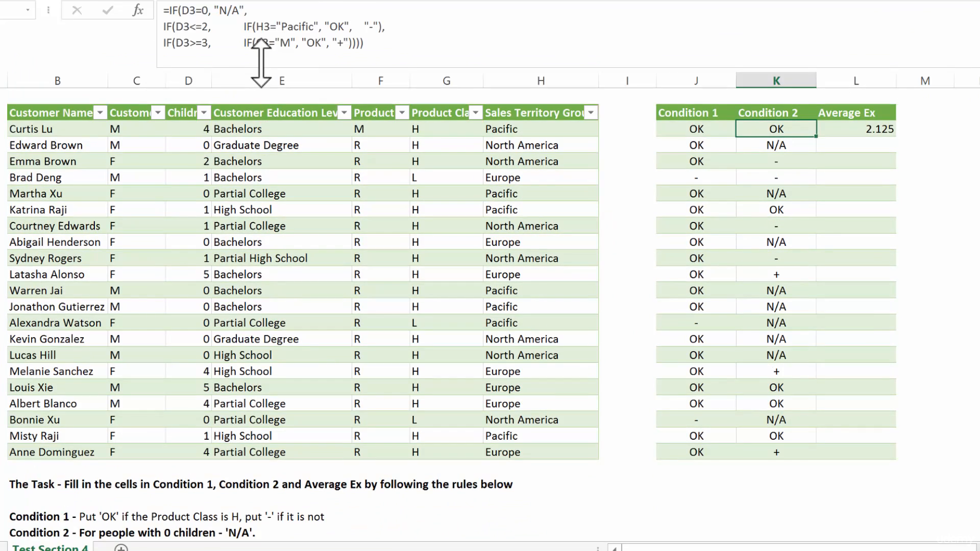
scroll("down", 3)
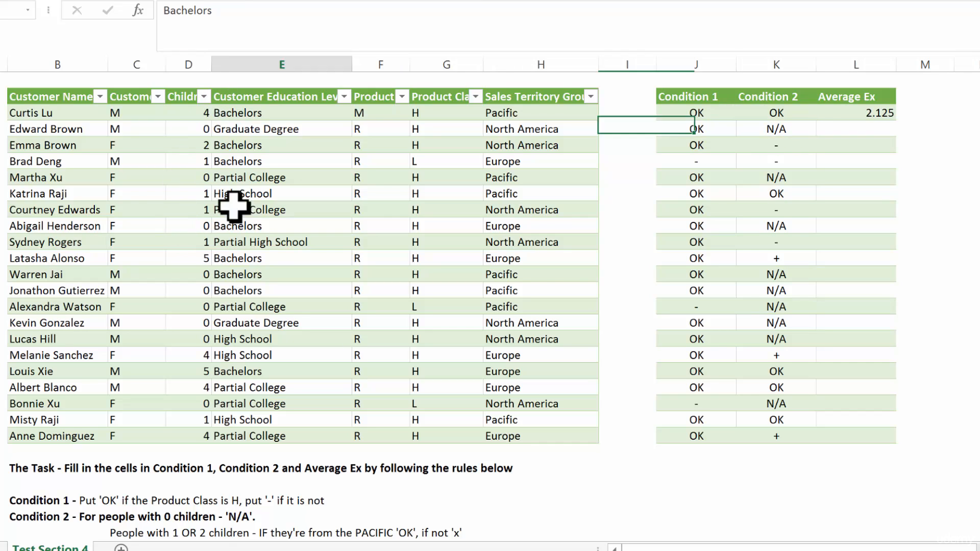
left_click(775, 112)
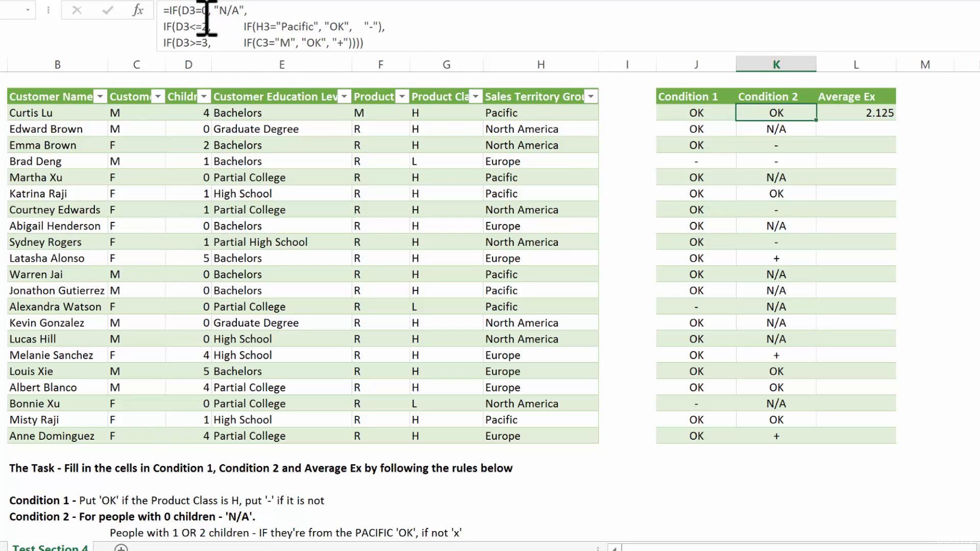
mouse_move(206, 28)
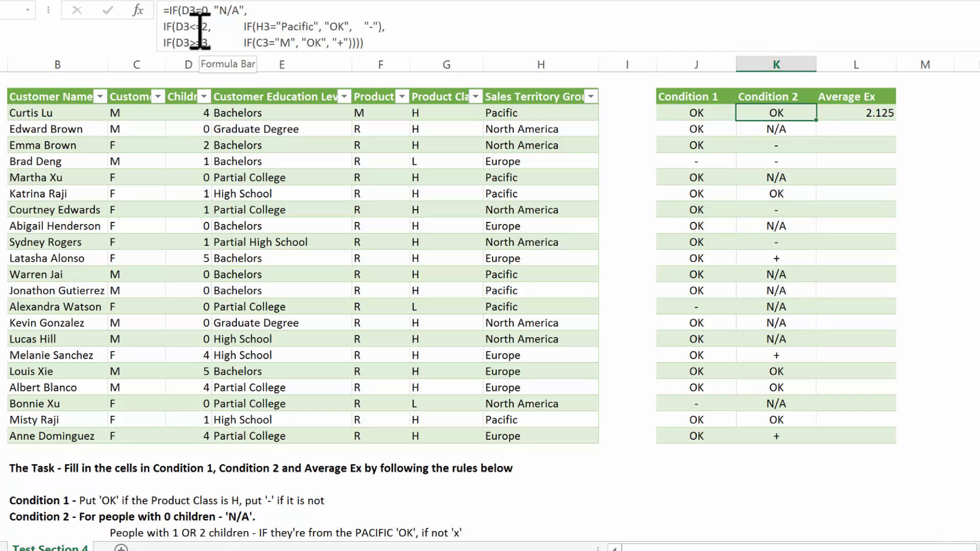
left_click(188, 129)
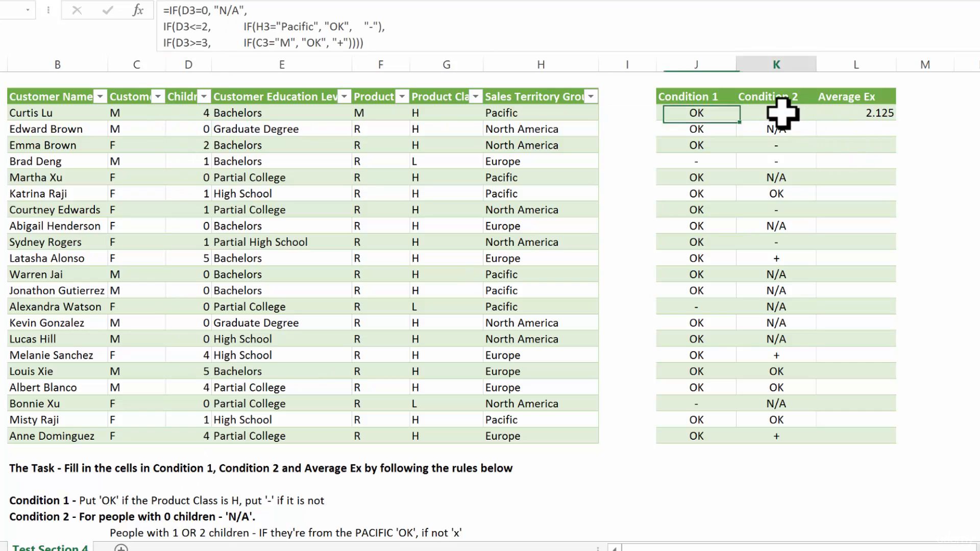
left_click(777, 112)
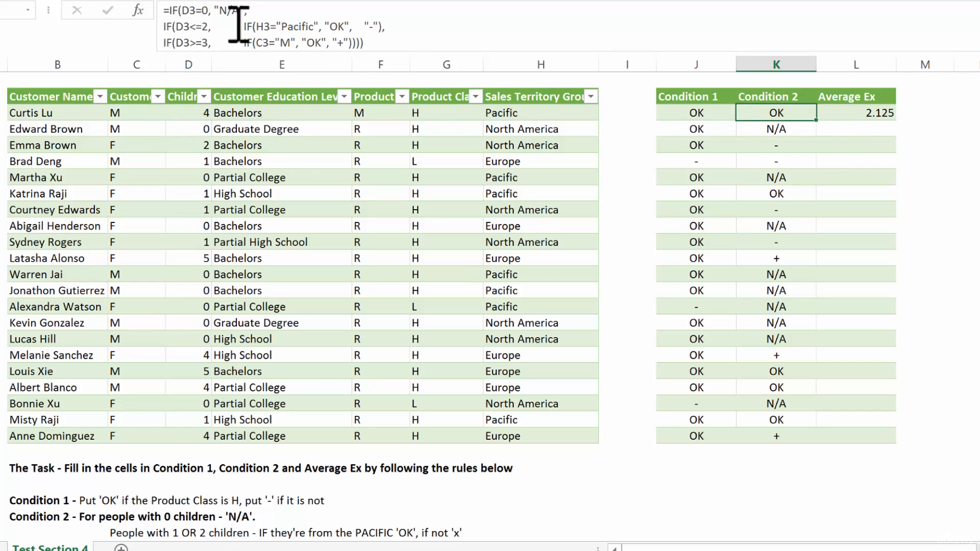
mouse_move(288, 24)
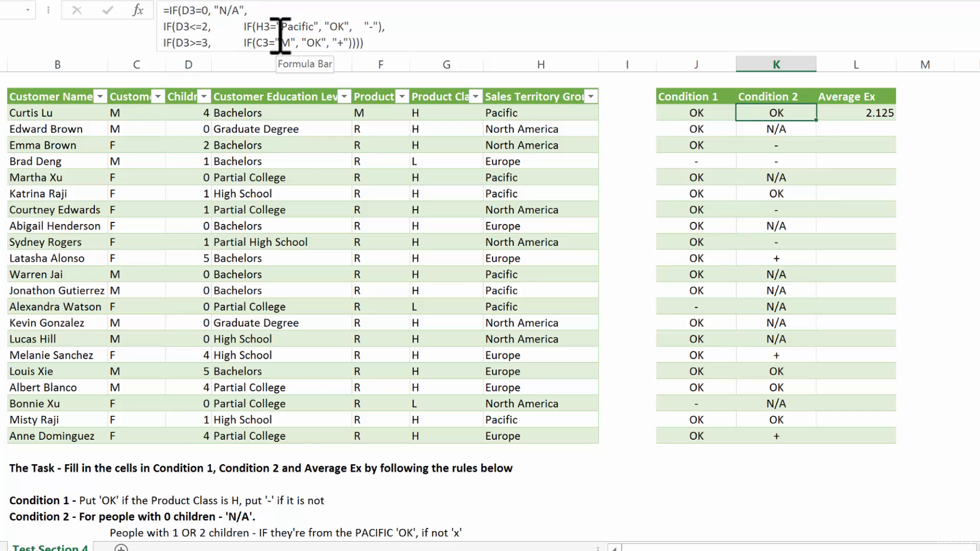
mouse_move(194, 28)
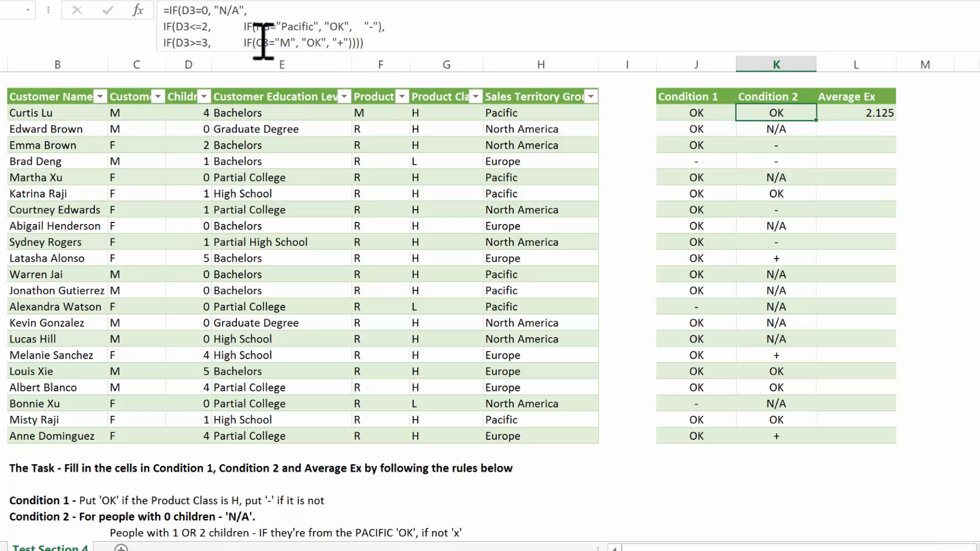
mouse_move(500, 201)
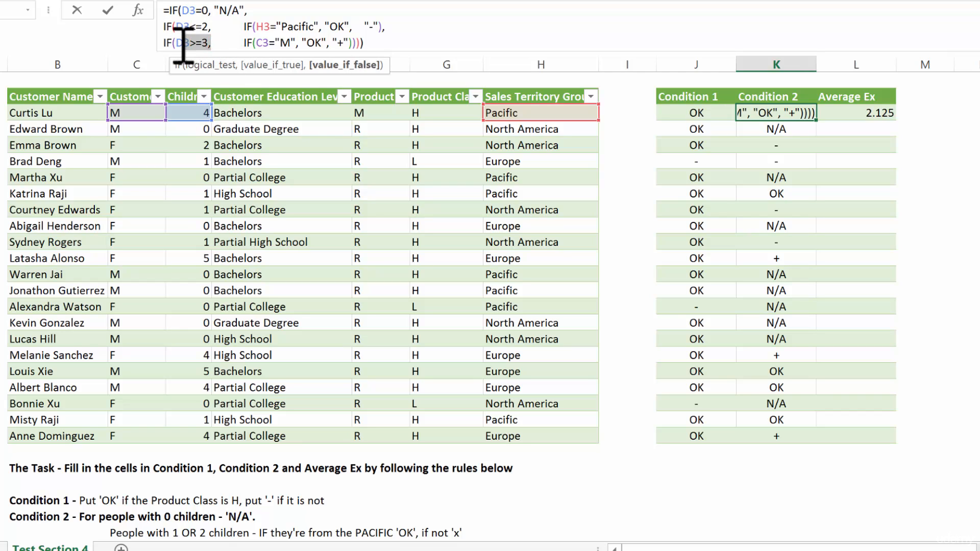
left_click(282, 387)
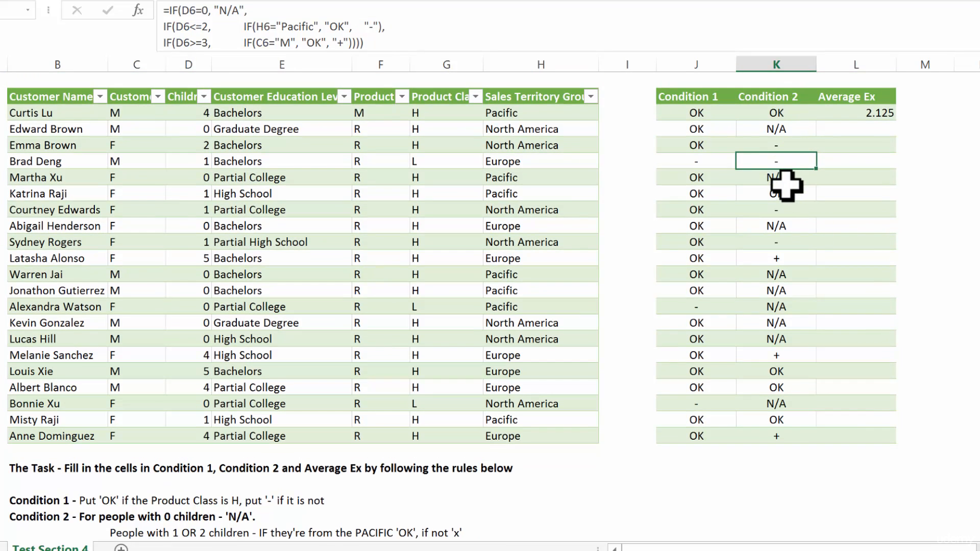
scroll("down", 3)
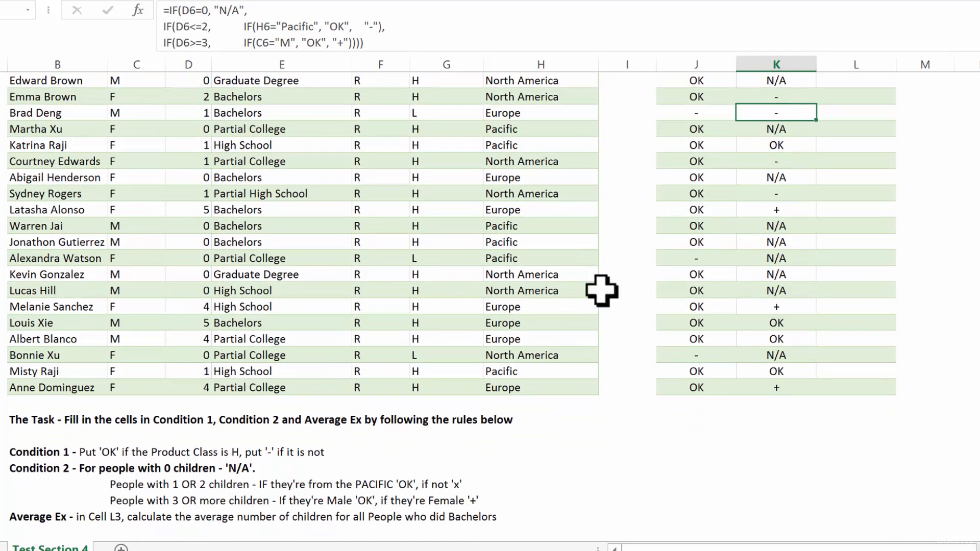
mouse_move(115, 527)
type("=AVERAGEIF(E3:E23, \"Bachelors\", D3:D23)")
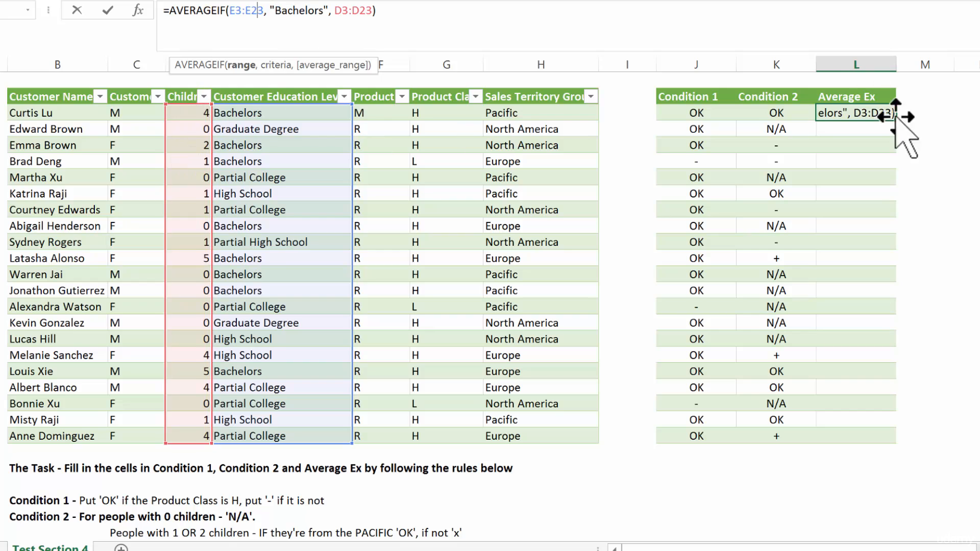
key("Enter")
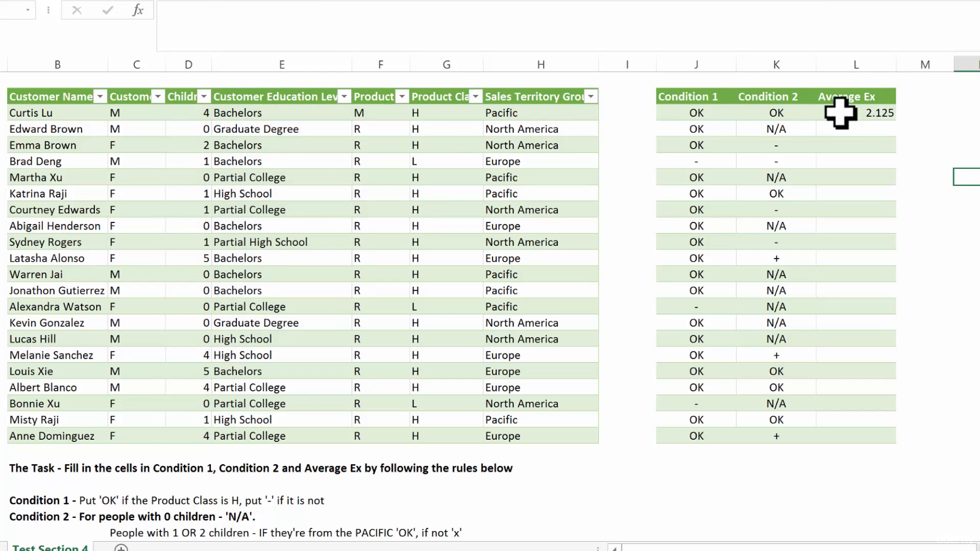
mouse_move(812, 103)
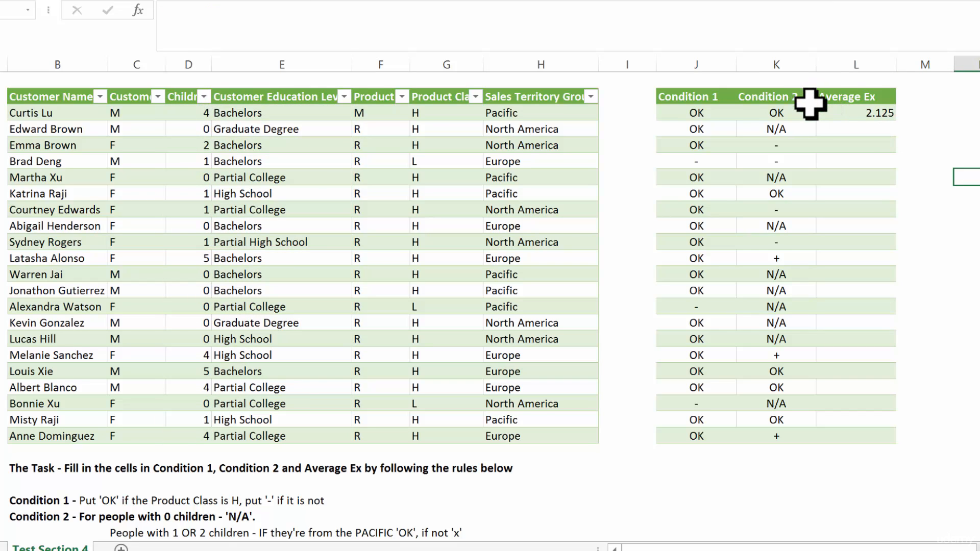
mouse_move(812, 121)
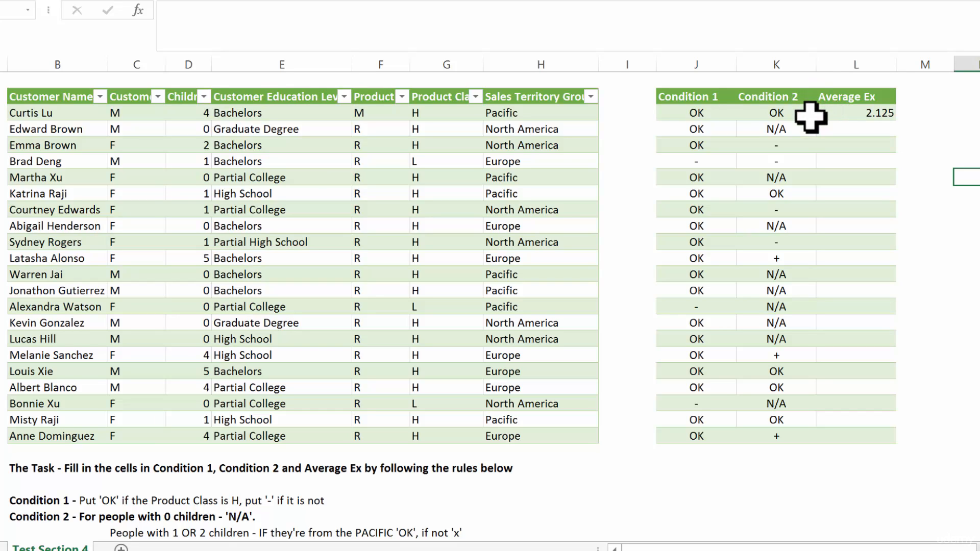